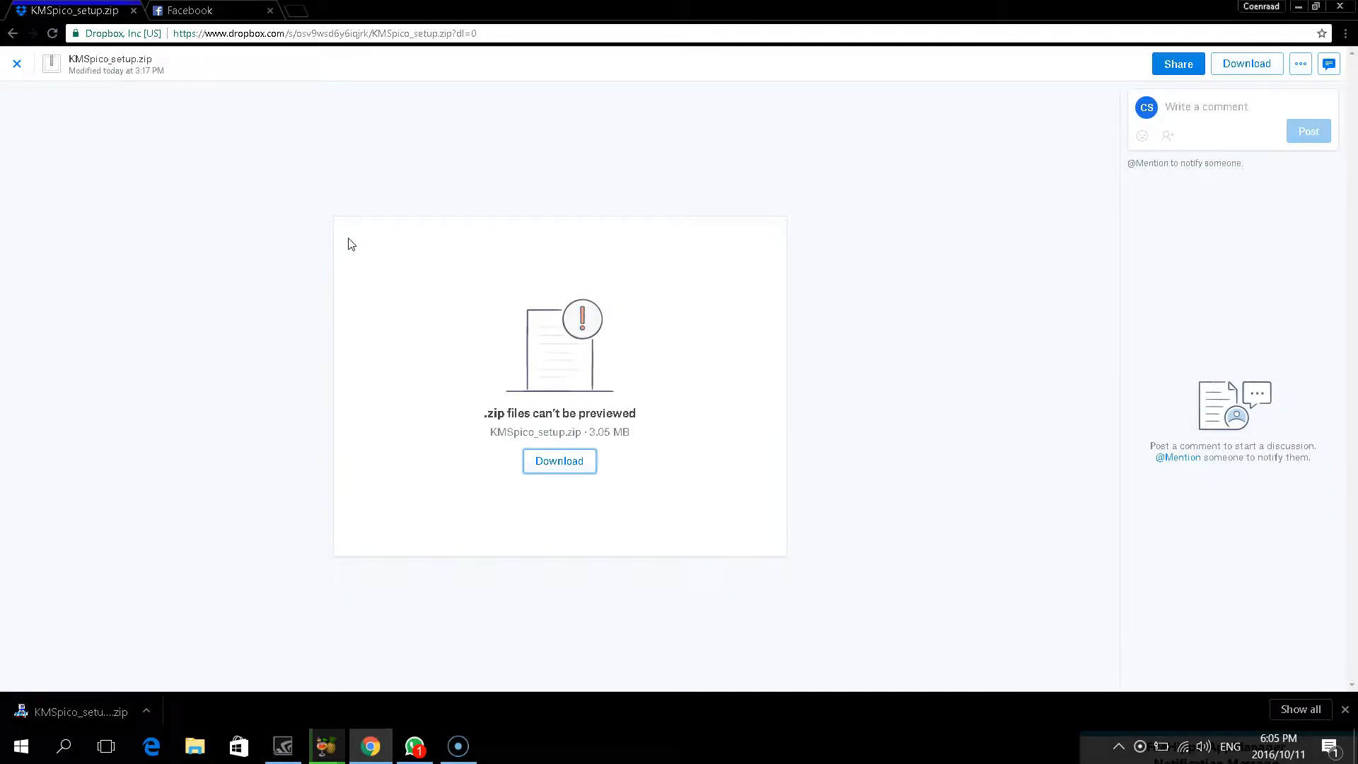
Select the Dropbox shared-file address for KMSpico_setup.zip
{"action": "left_click", "coordinate": [324, 33]}
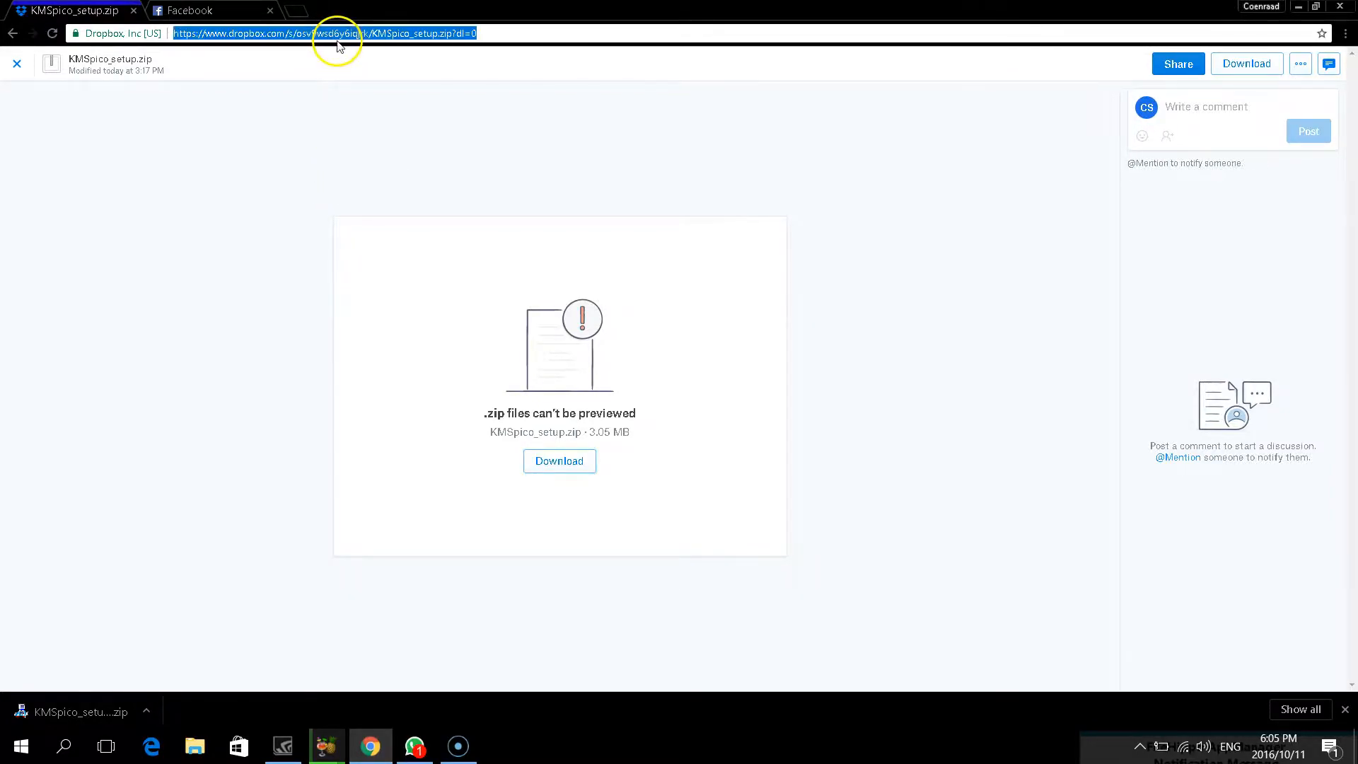
{"action": "mouse_move", "coordinate": [367, 123]}
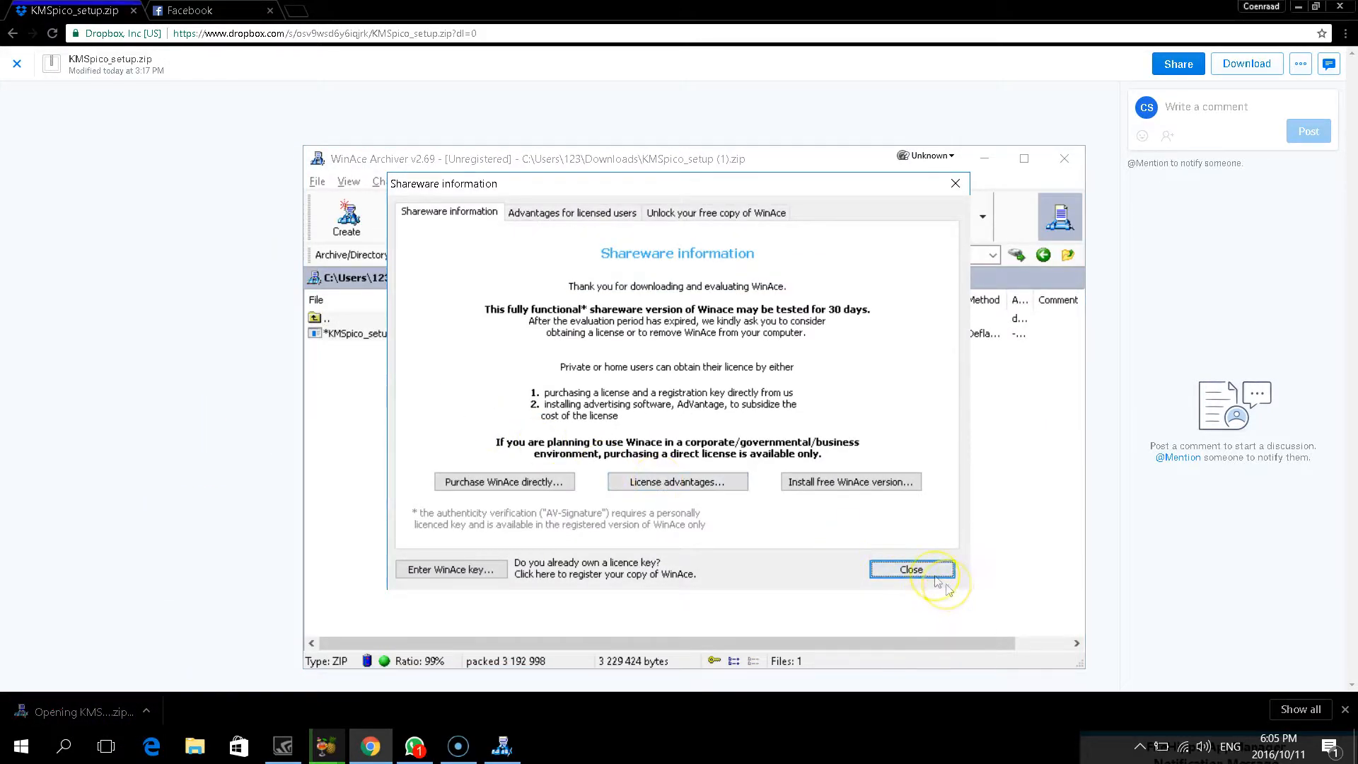
Dismiss WinAce's shareware notice and confirm the password to extract KMSpico_setup.exe
{"action": "left_click", "coordinate": [910, 569]}
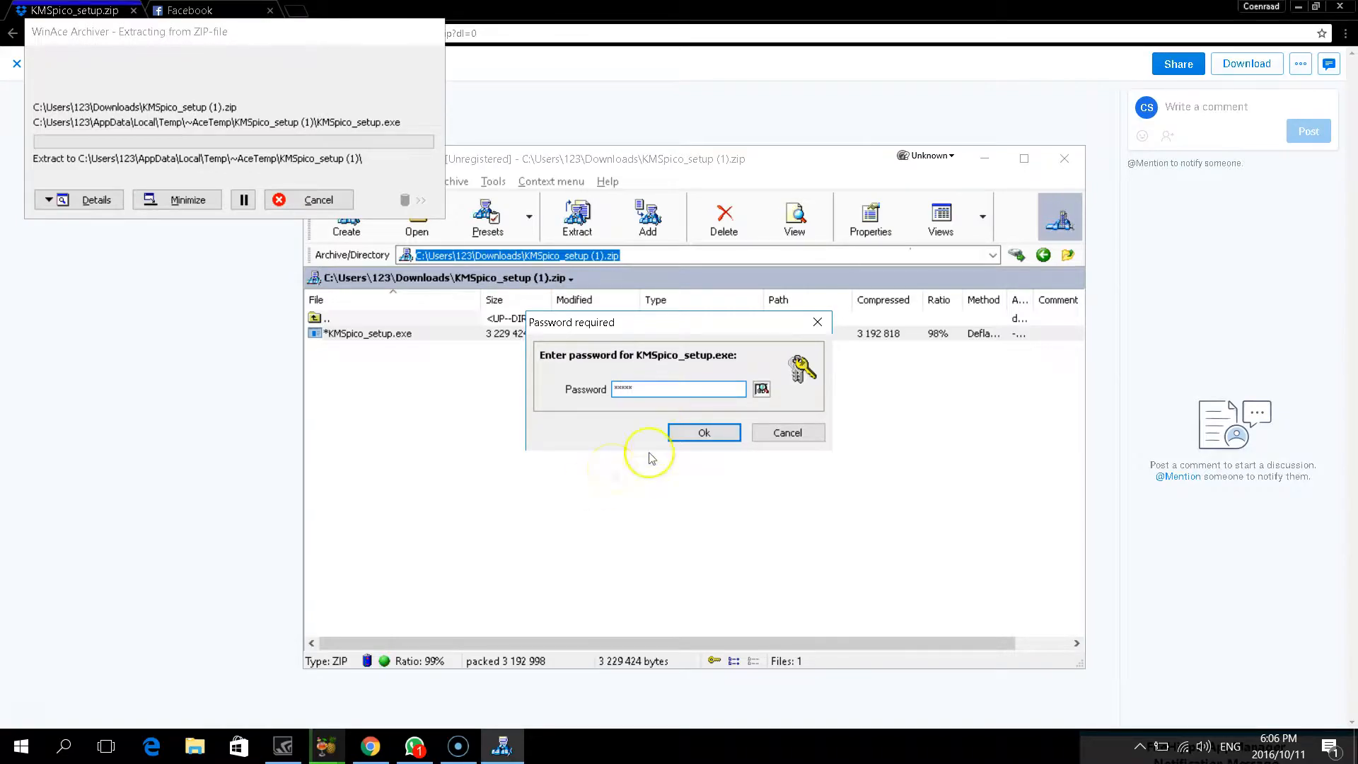
{"action": "left_click", "coordinate": [703, 432]}
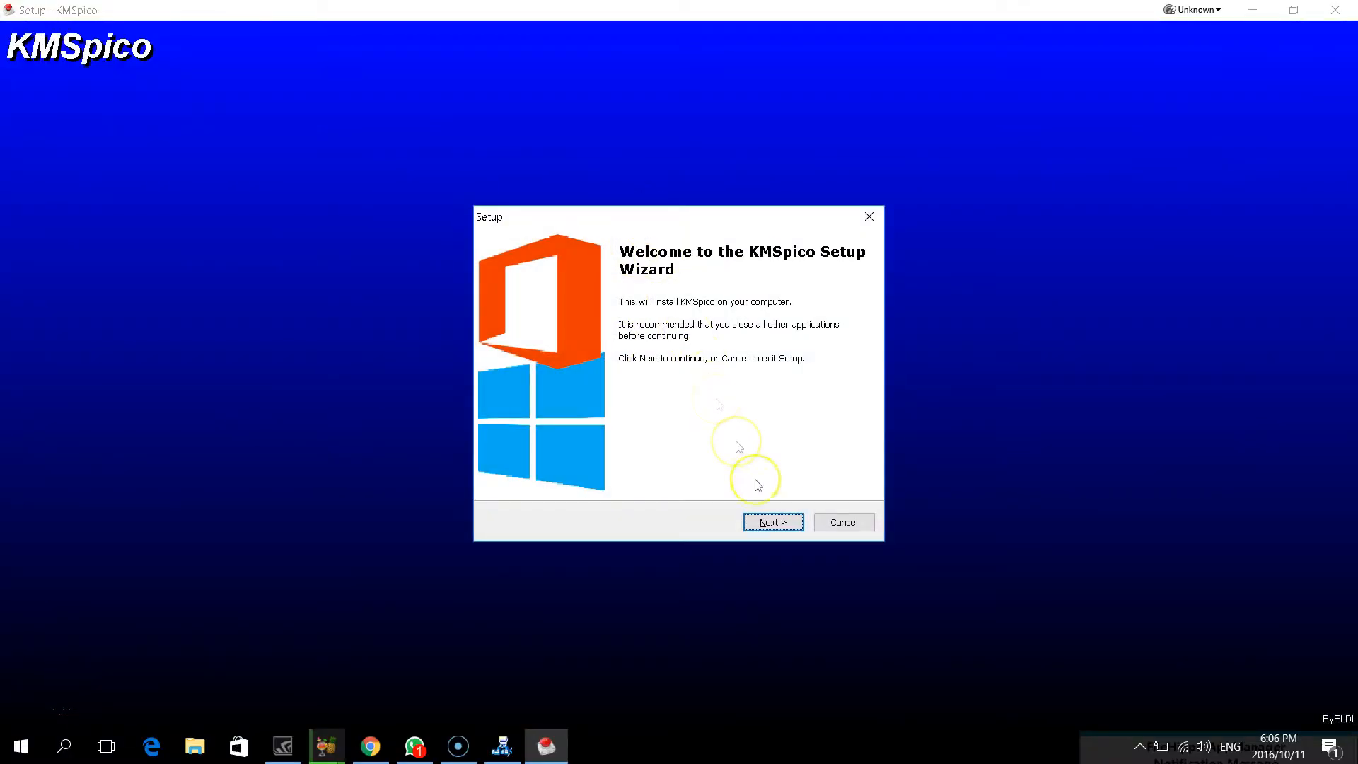
Accept the license and install KMSpico to C:\Program Files\KMSpico
{"action": "left_click", "coordinate": [771, 521]}
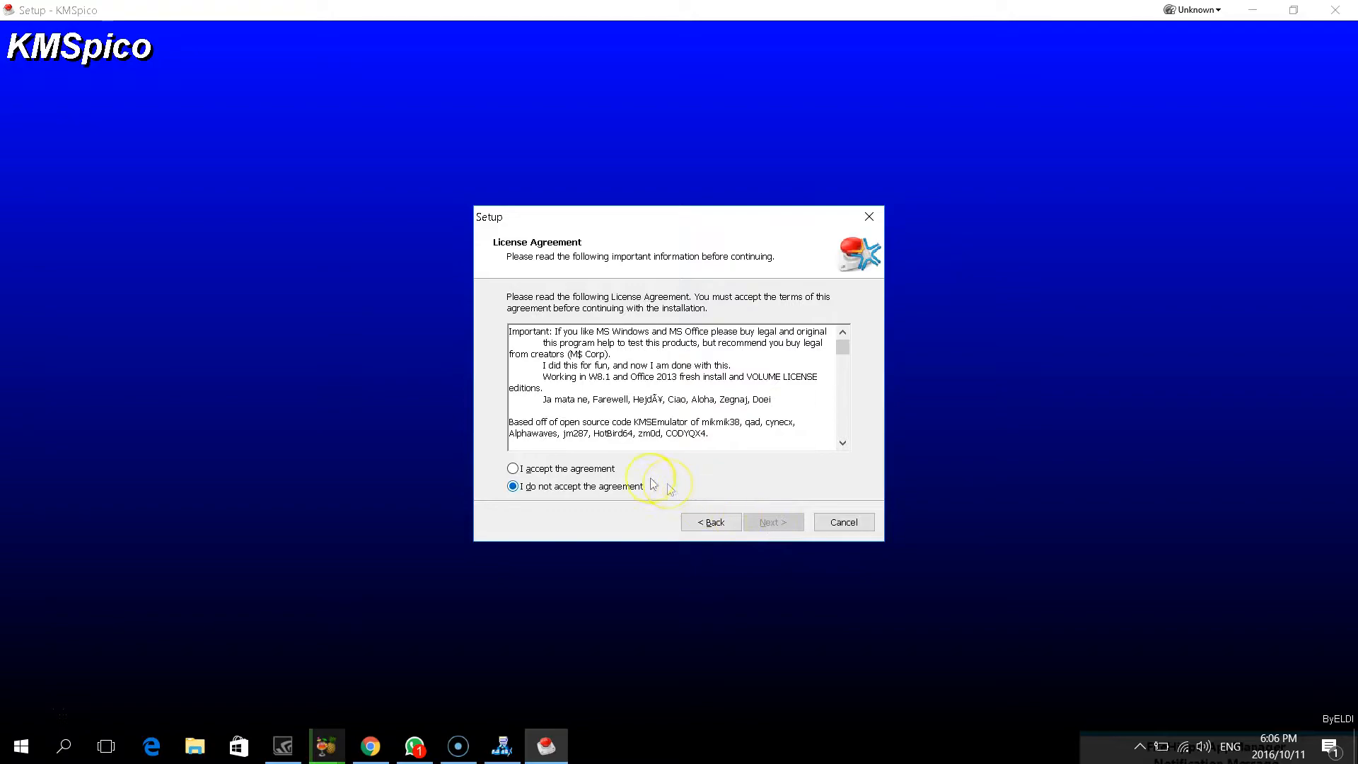
{"action": "left_click", "coordinate": [772, 522]}
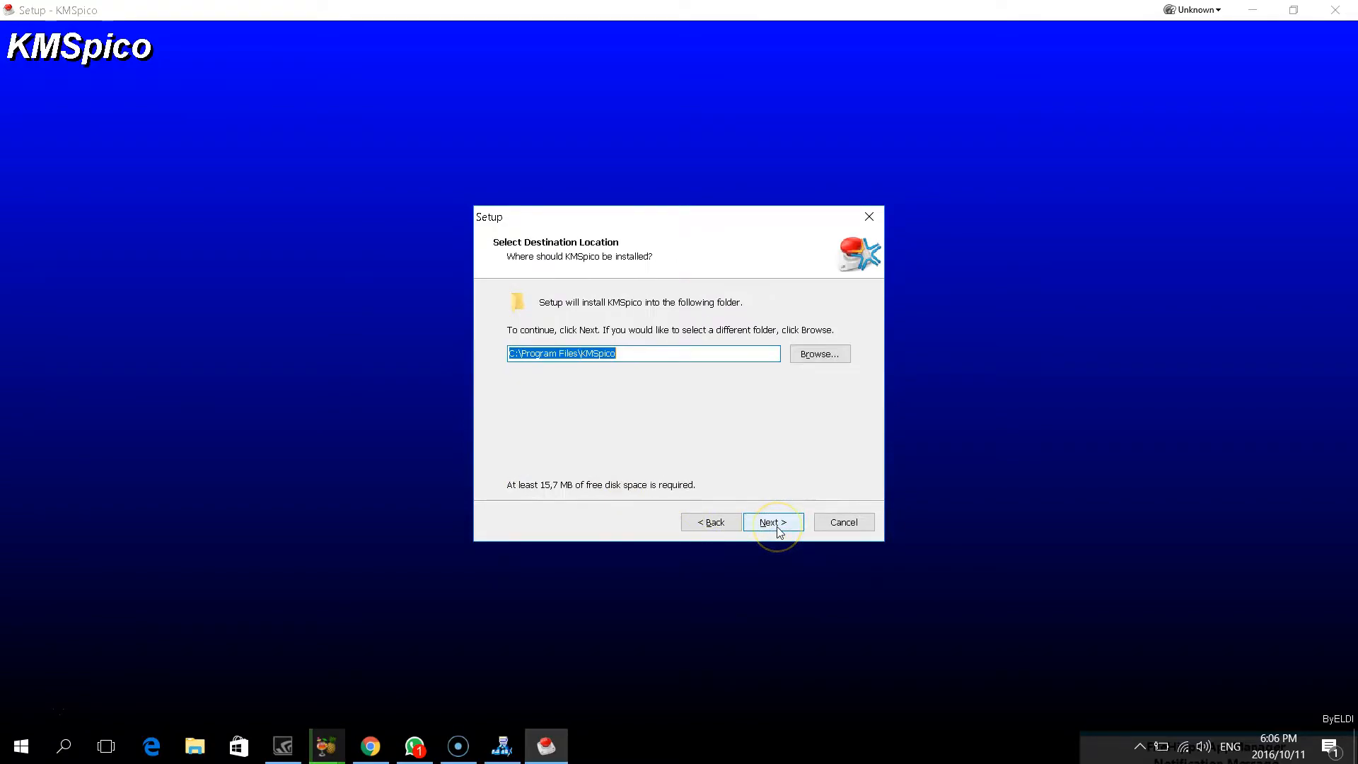
{"action": "left_click", "coordinate": [772, 521]}
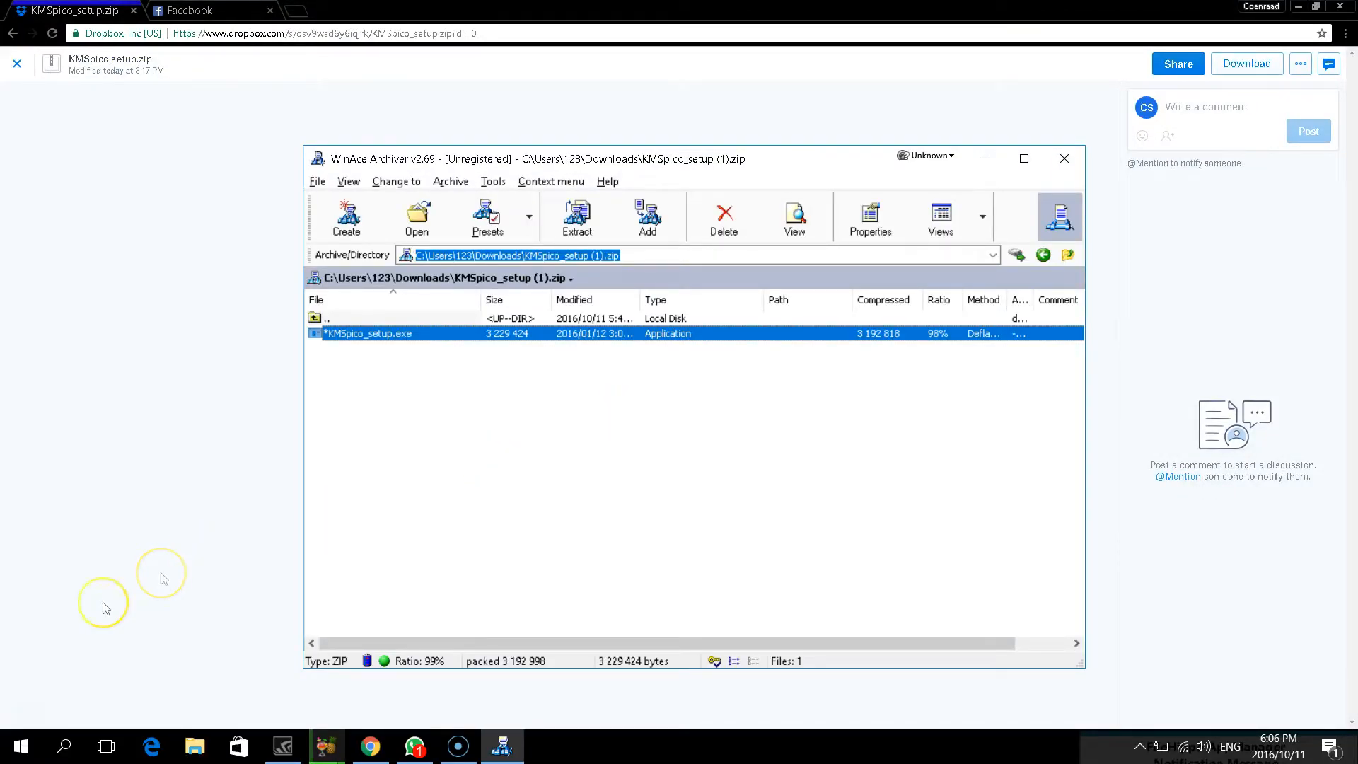
Launch KMSpico from the Start menu's recently added apps
{"action": "left_click", "coordinate": [19, 745]}
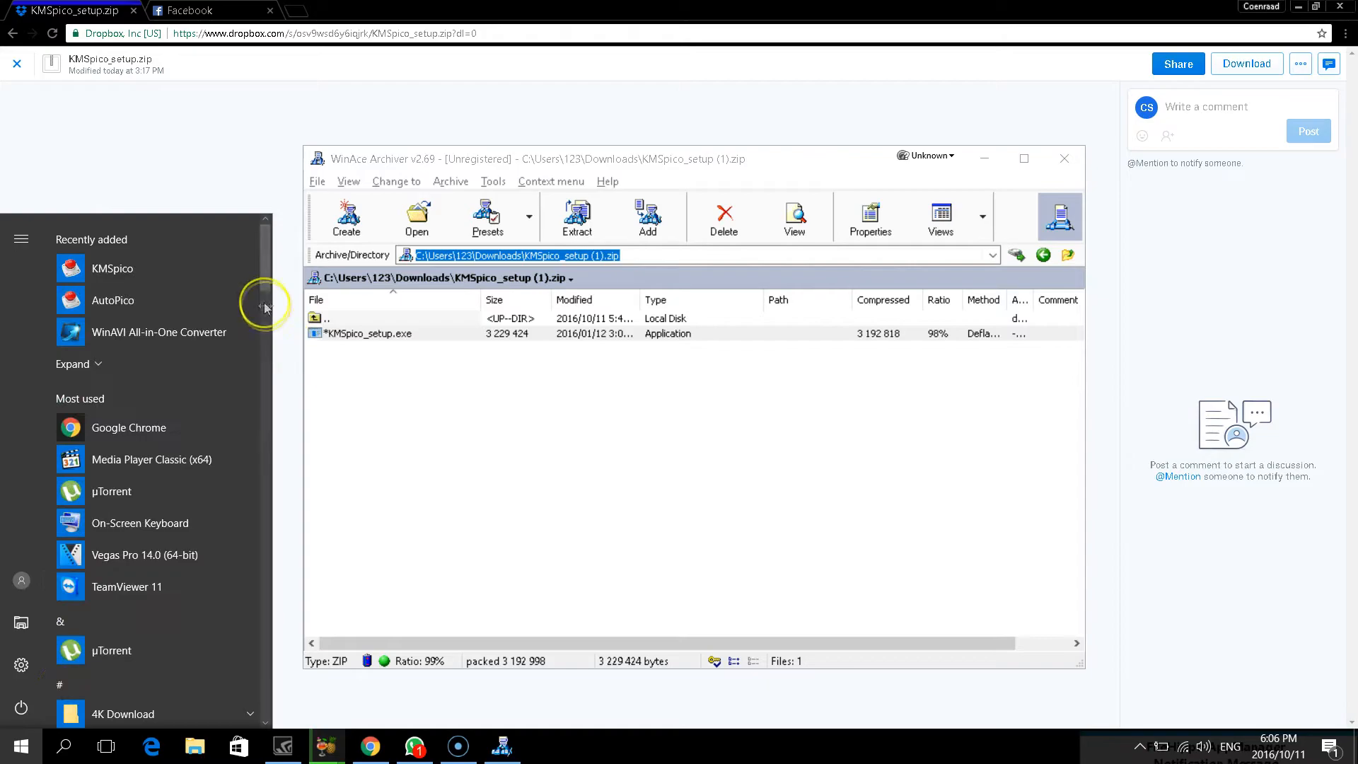
{"action": "scroll", "scroll_direction": "down", "scroll_amount": 3}
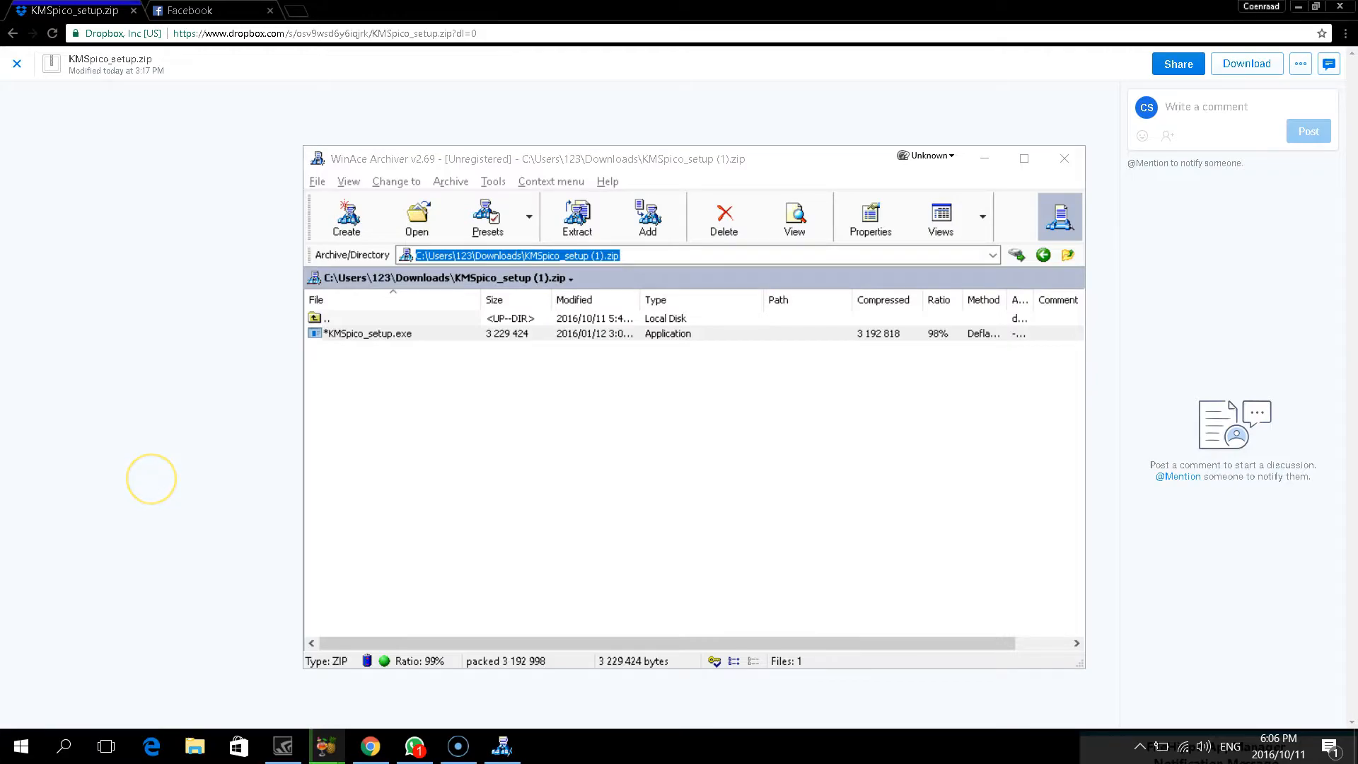
{"action": "mouse_move", "coordinate": [604, 505]}
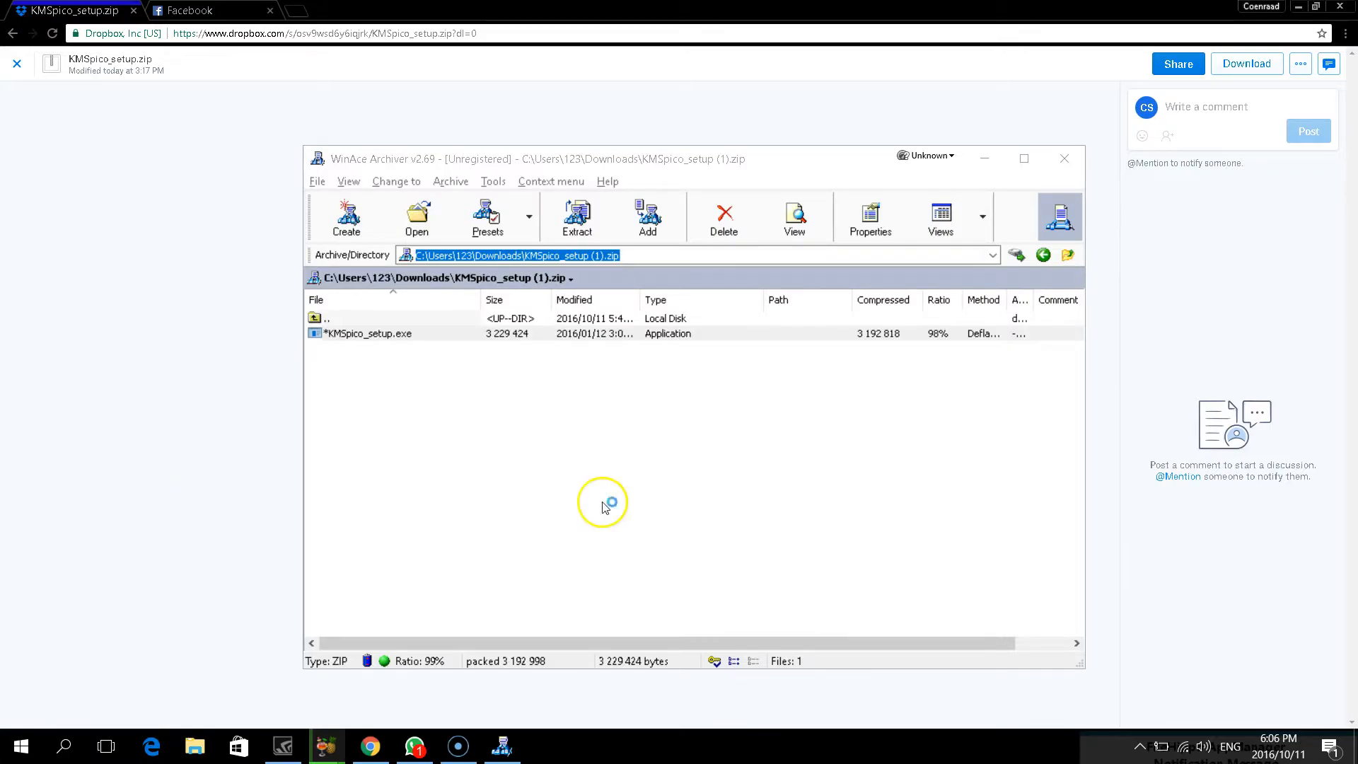
{"action": "mouse_move", "coordinate": [292, 450]}
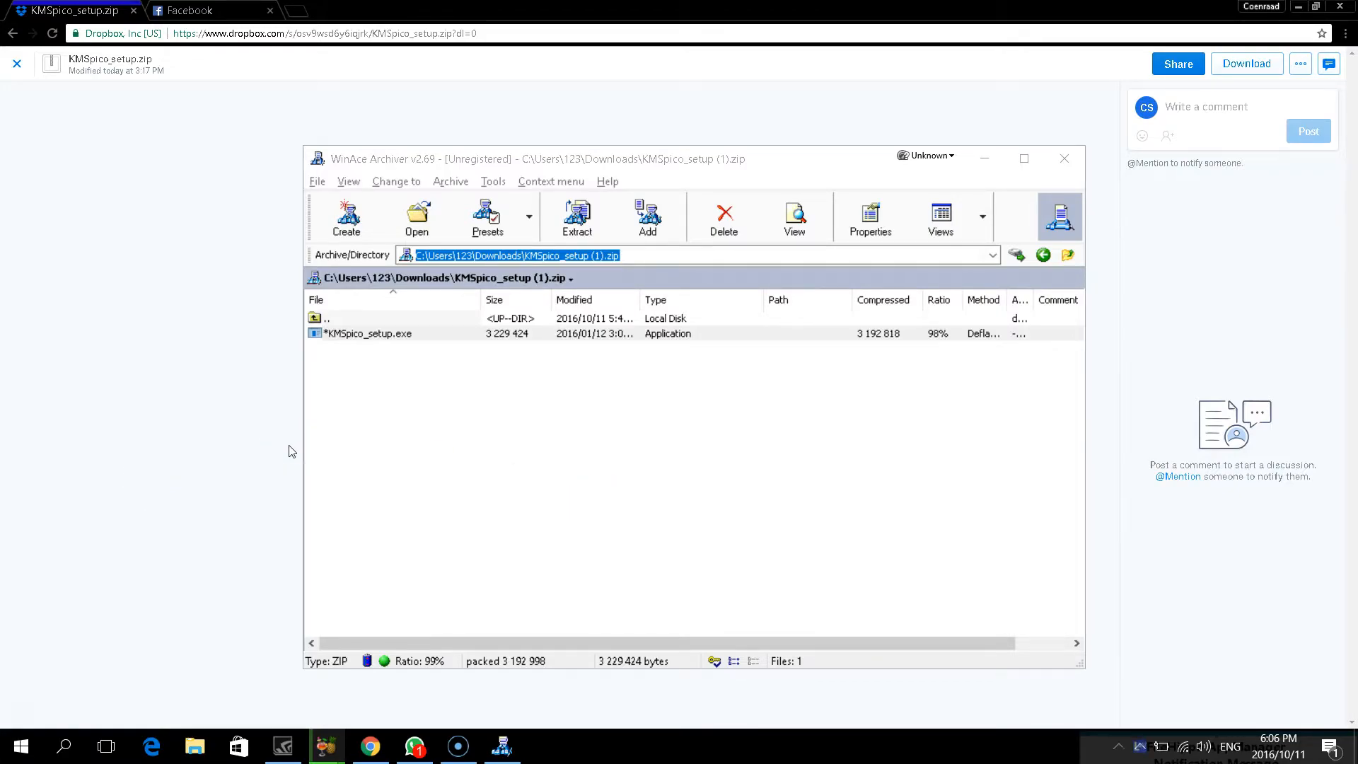
{"action": "double_click", "coordinate": [366, 333]}
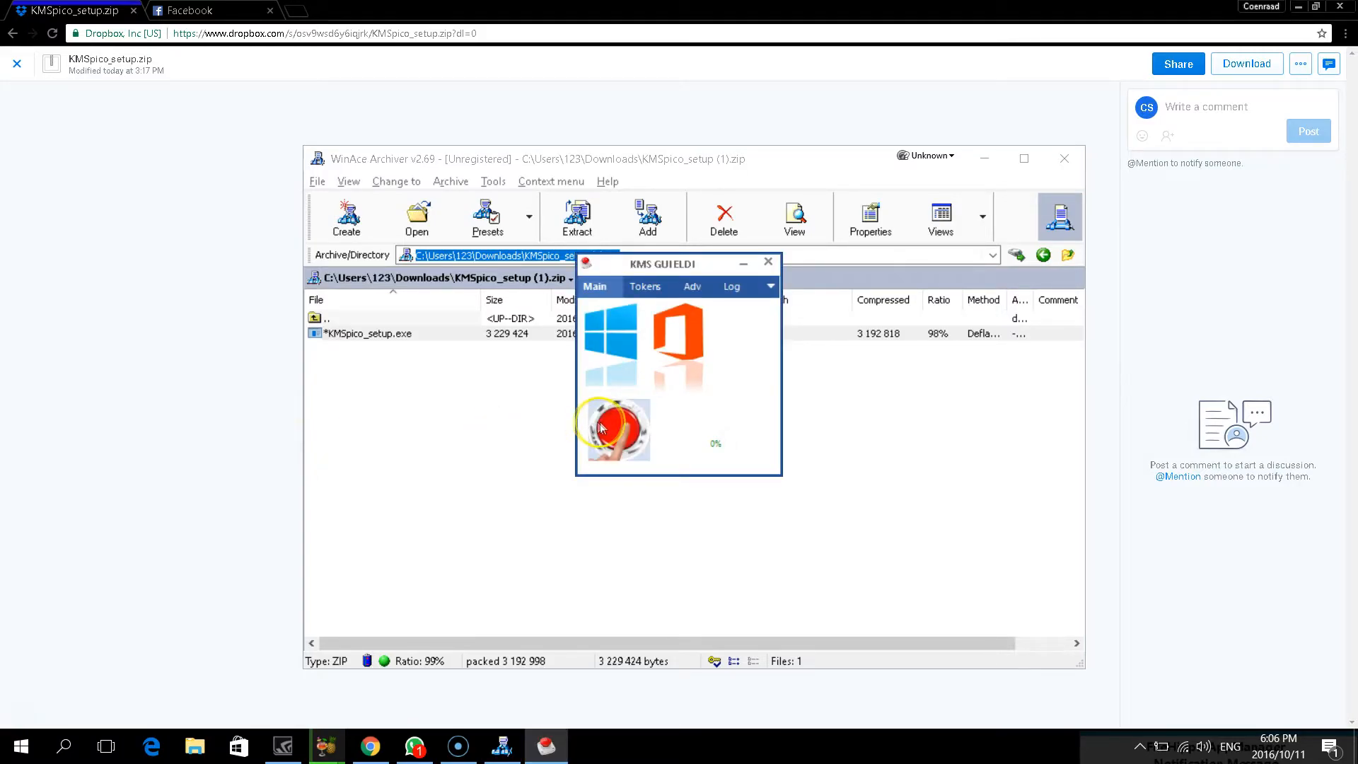
{"action": "mouse_move", "coordinate": [662, 332]}
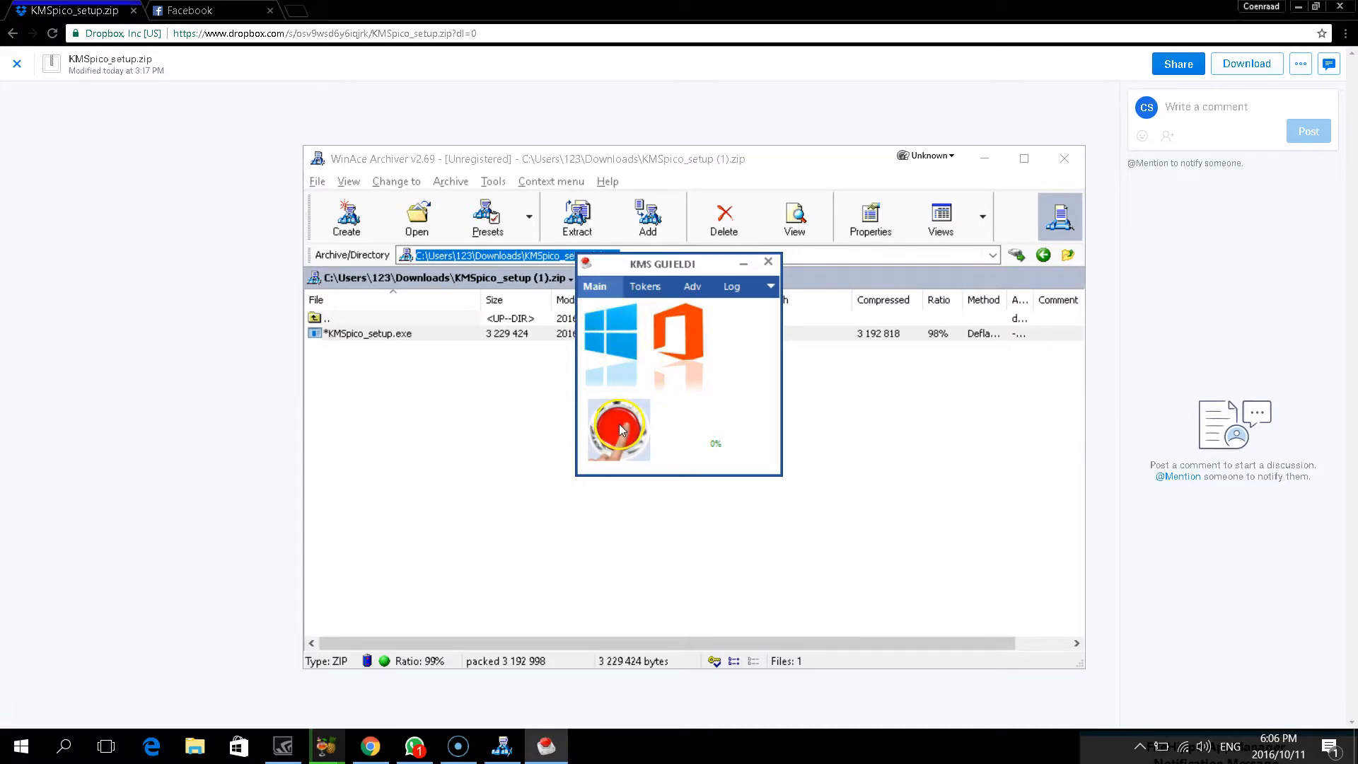
Press KMSpico's red button to run the Windows and Office activation
{"action": "left_click", "coordinate": [618, 430]}
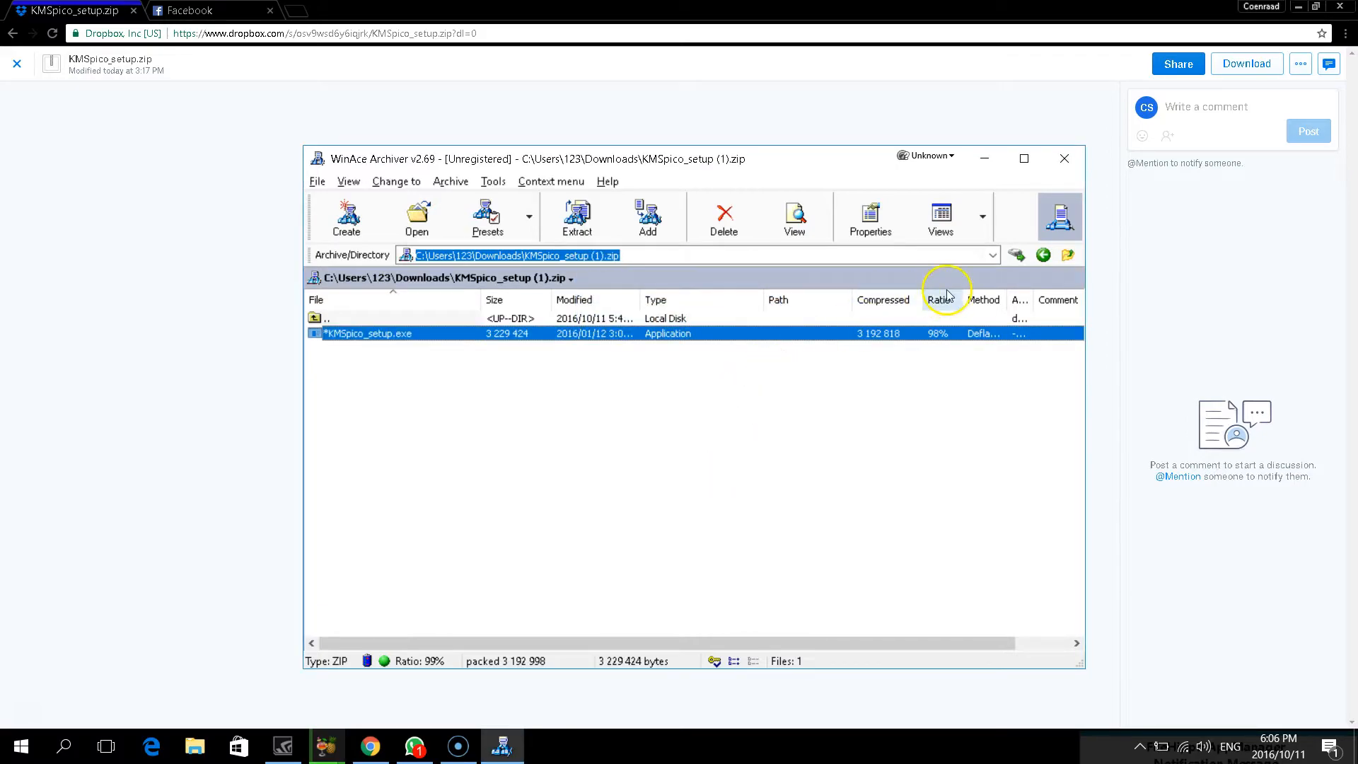
Close WinAce Archiver and open This PC in File Explorer
{"action": "left_click", "coordinate": [1065, 158]}
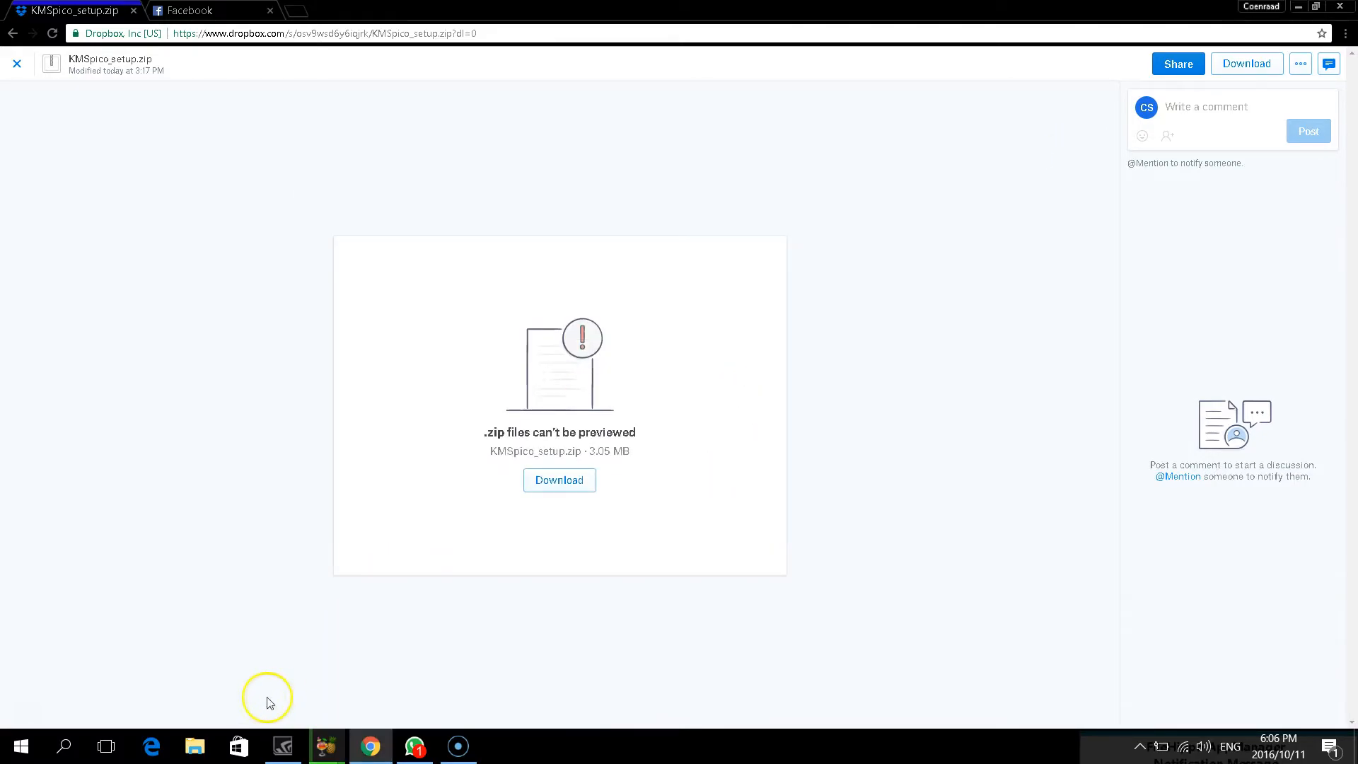
{"action": "mouse_move", "coordinate": [322, 489]}
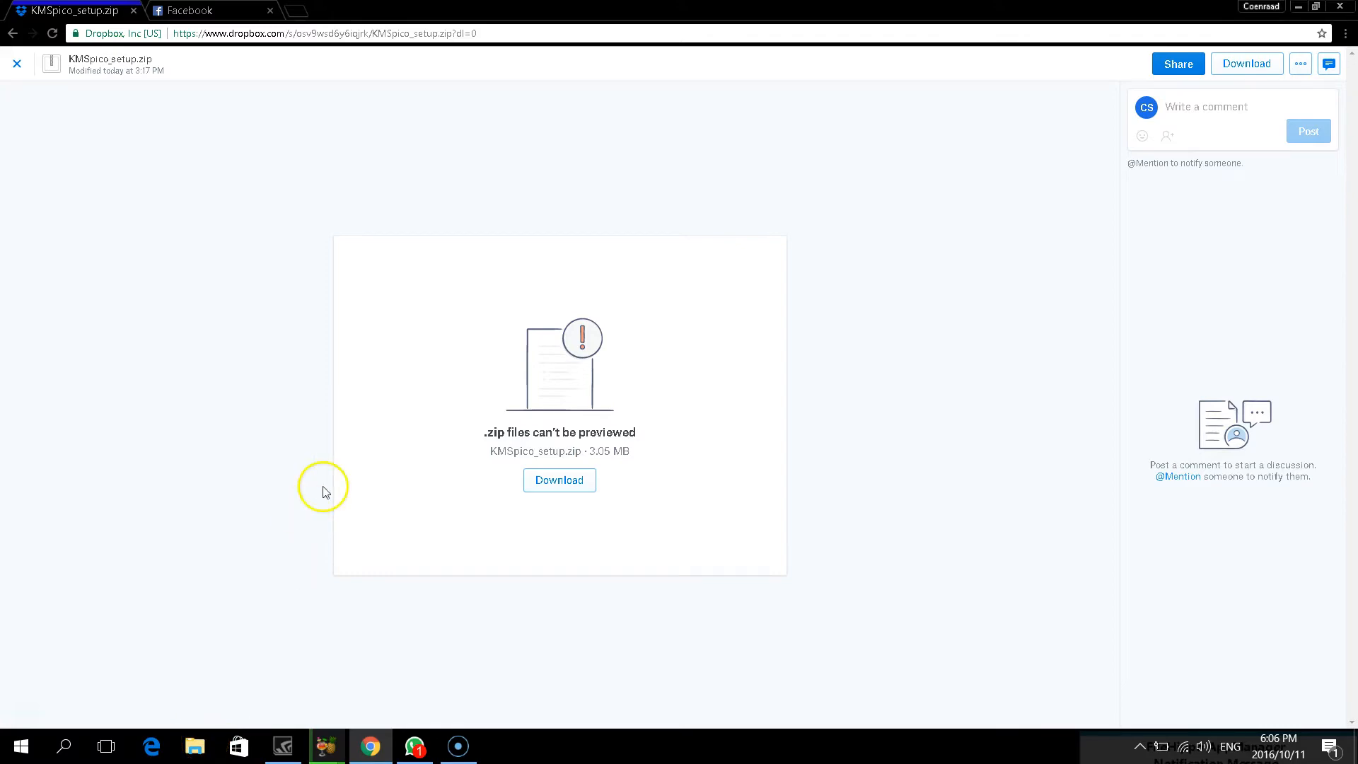
{"action": "mouse_move", "coordinate": [474, 251]}
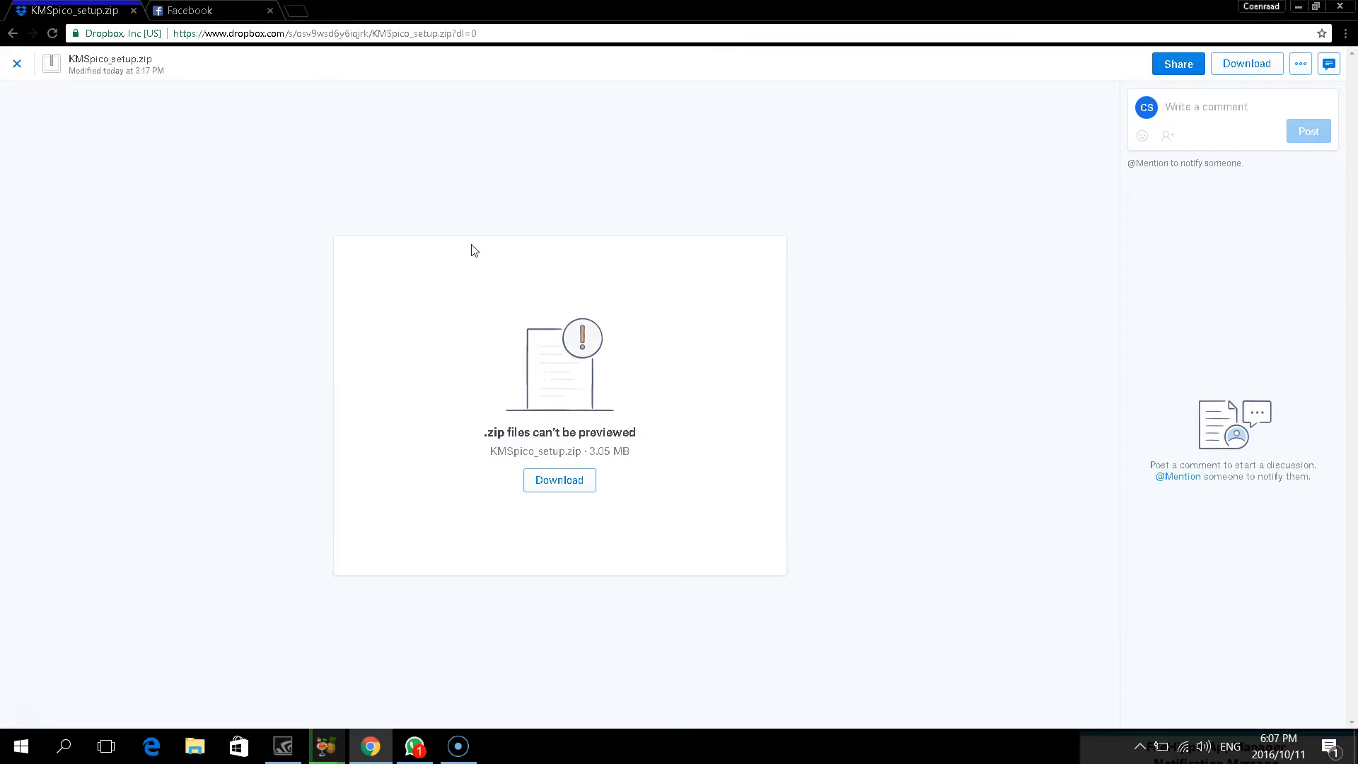
{"action": "left_click", "coordinate": [194, 745]}
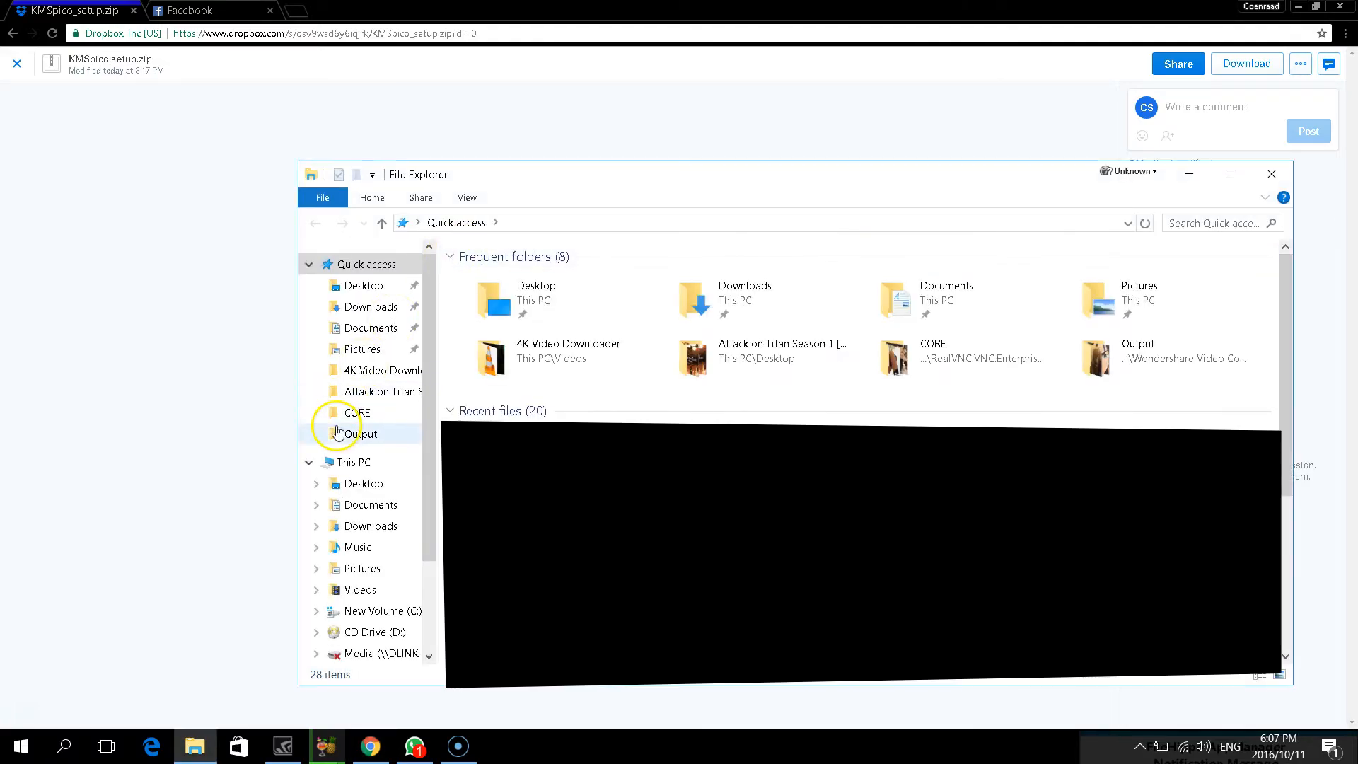
{"action": "left_click", "coordinate": [352, 462]}
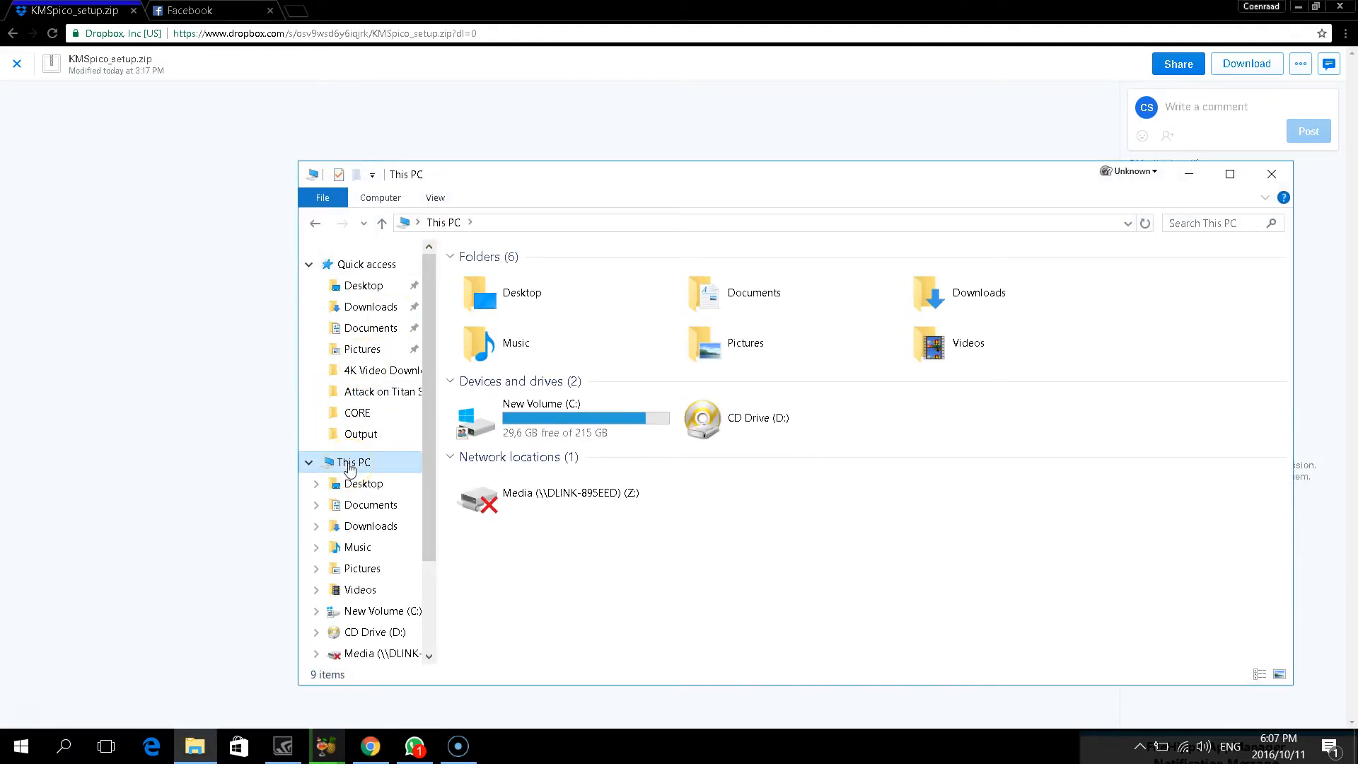
Open This PC's Properties to confirm 'Windows is activated', then close it
{"action": "right_click", "coordinate": [350, 462]}
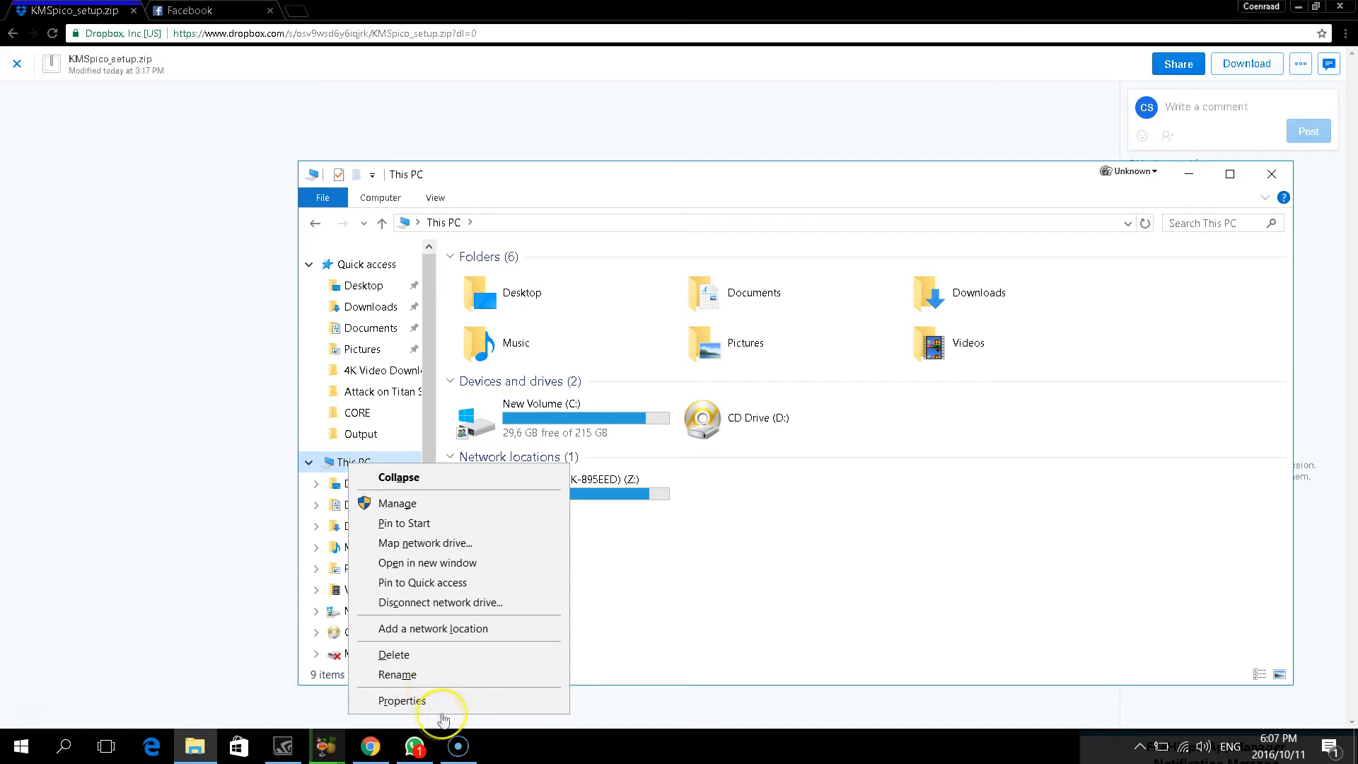
{"action": "left_click", "coordinate": [401, 701]}
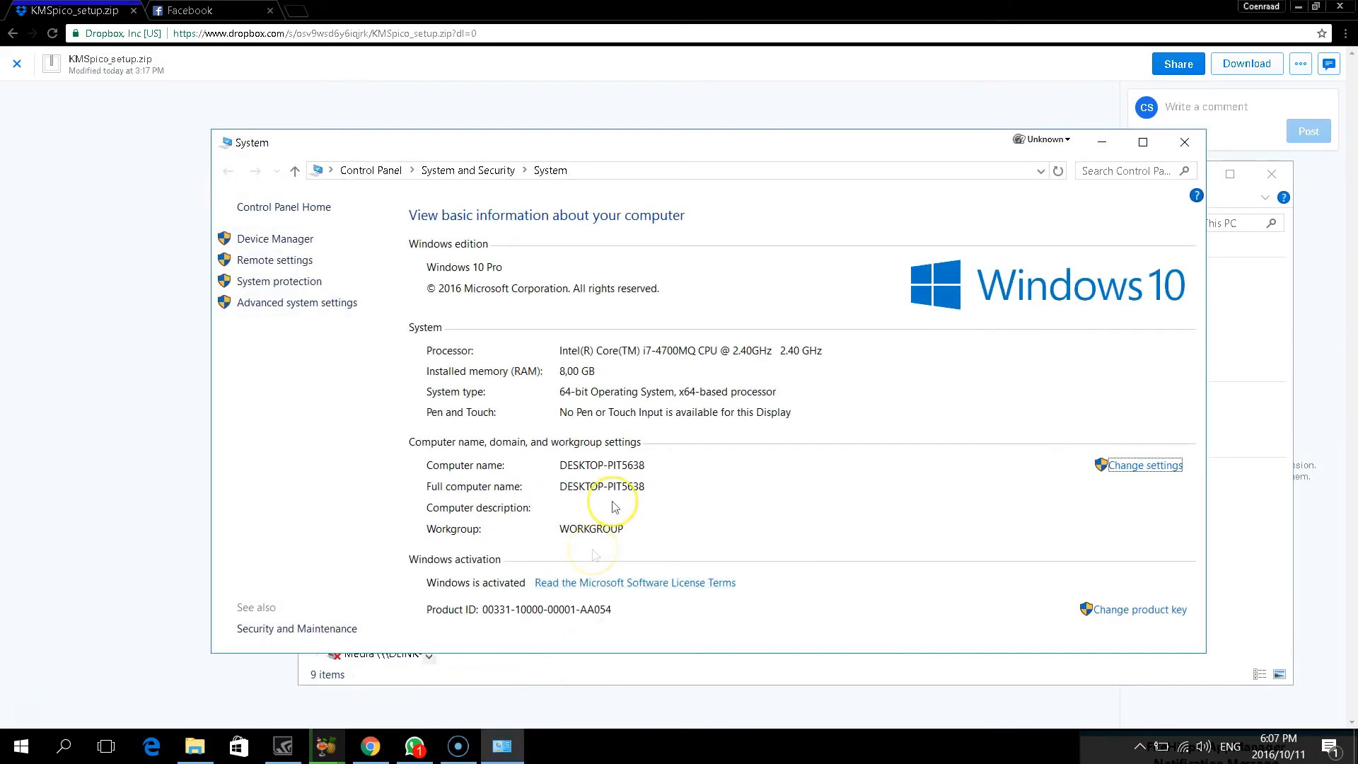
{"action": "mouse_move", "coordinate": [501, 587]}
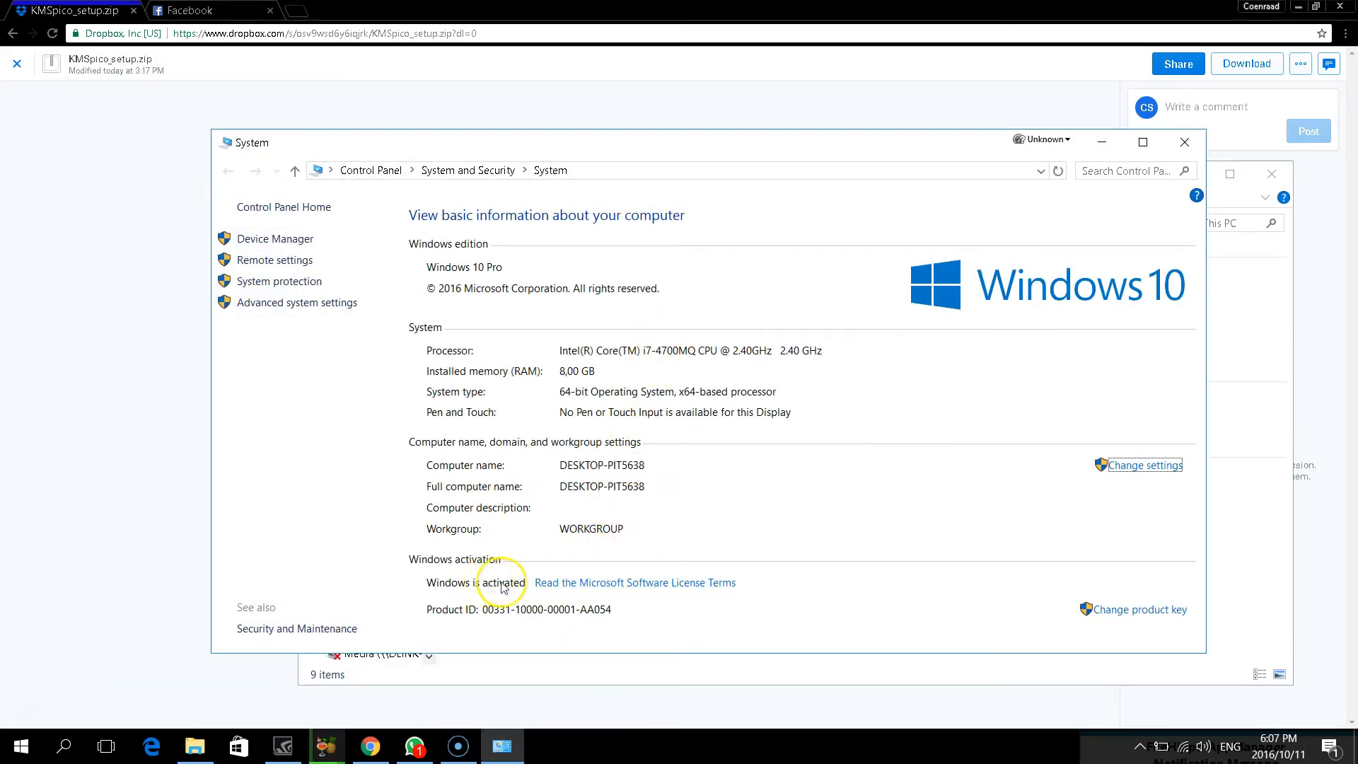
{"action": "left_click", "coordinate": [1184, 143]}
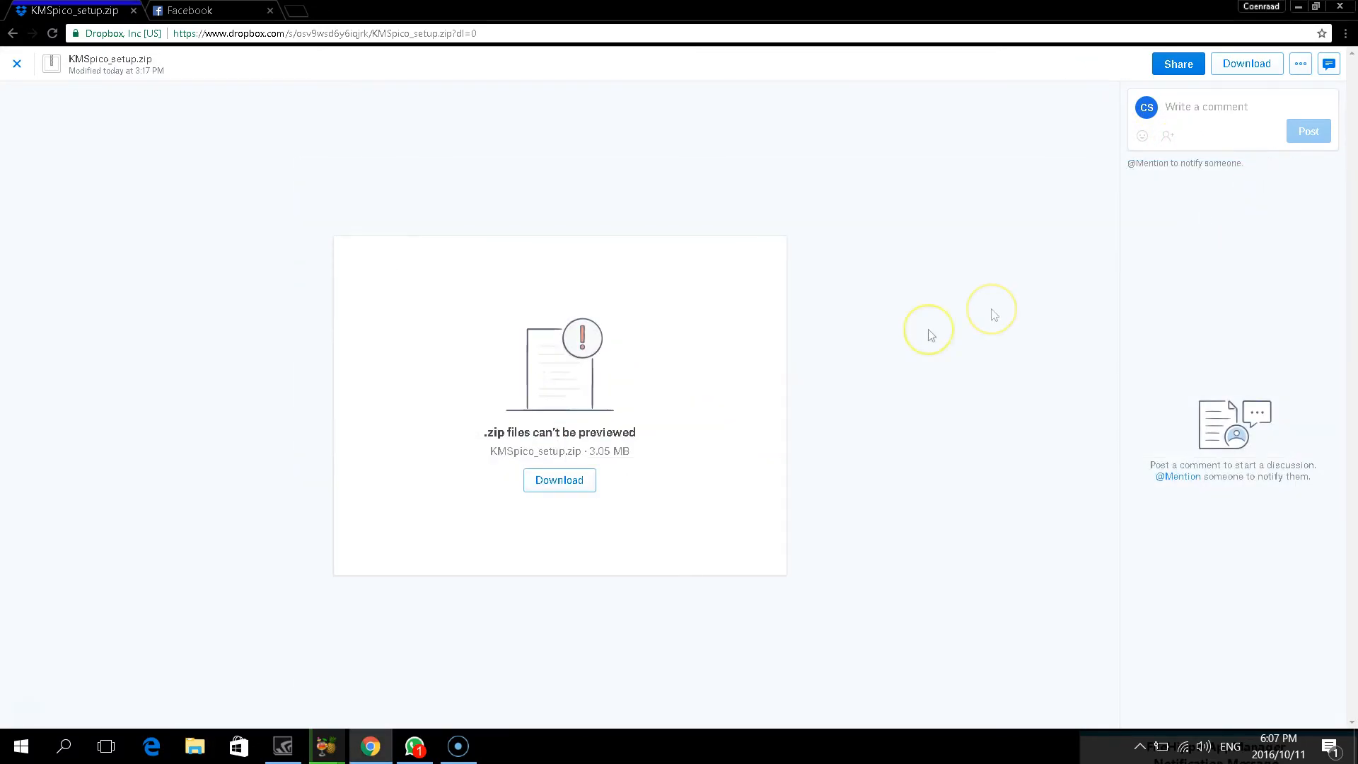
{"action": "mouse_move", "coordinate": [814, 378]}
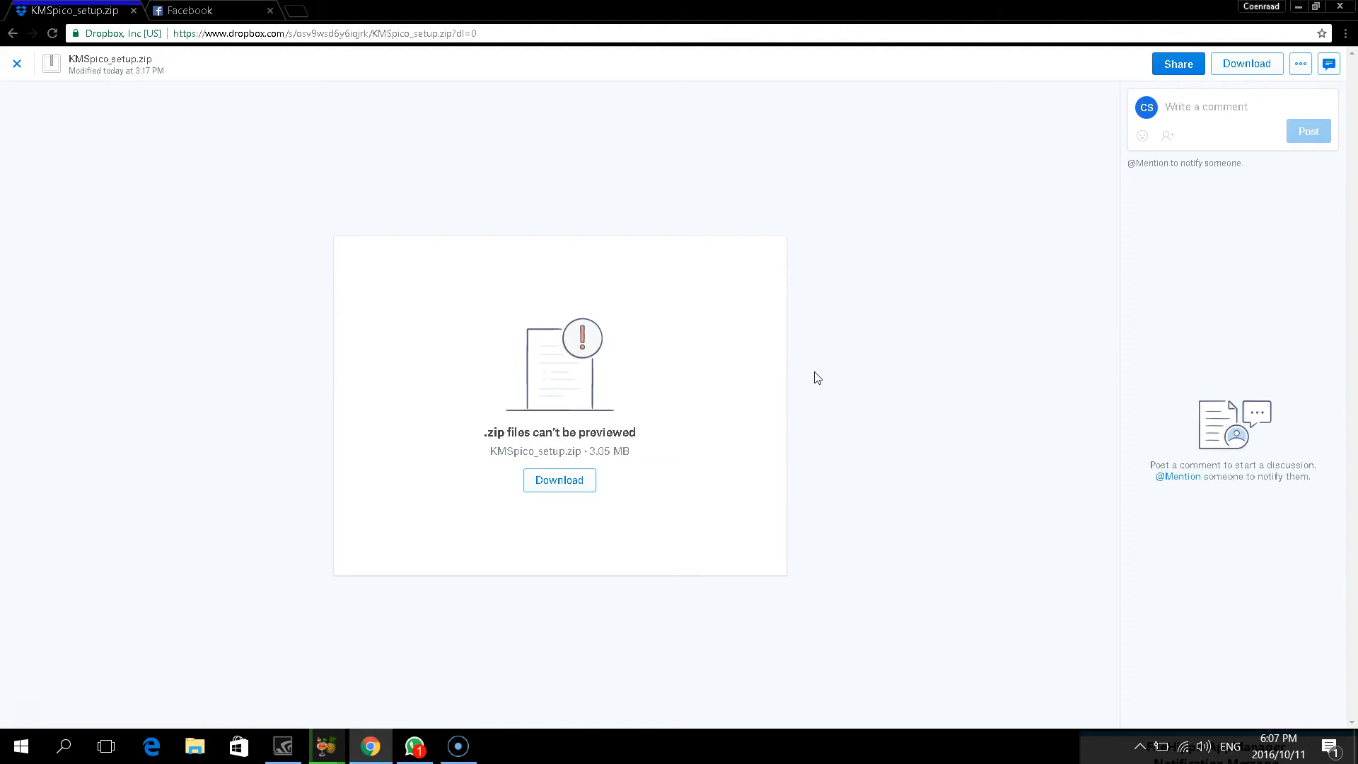